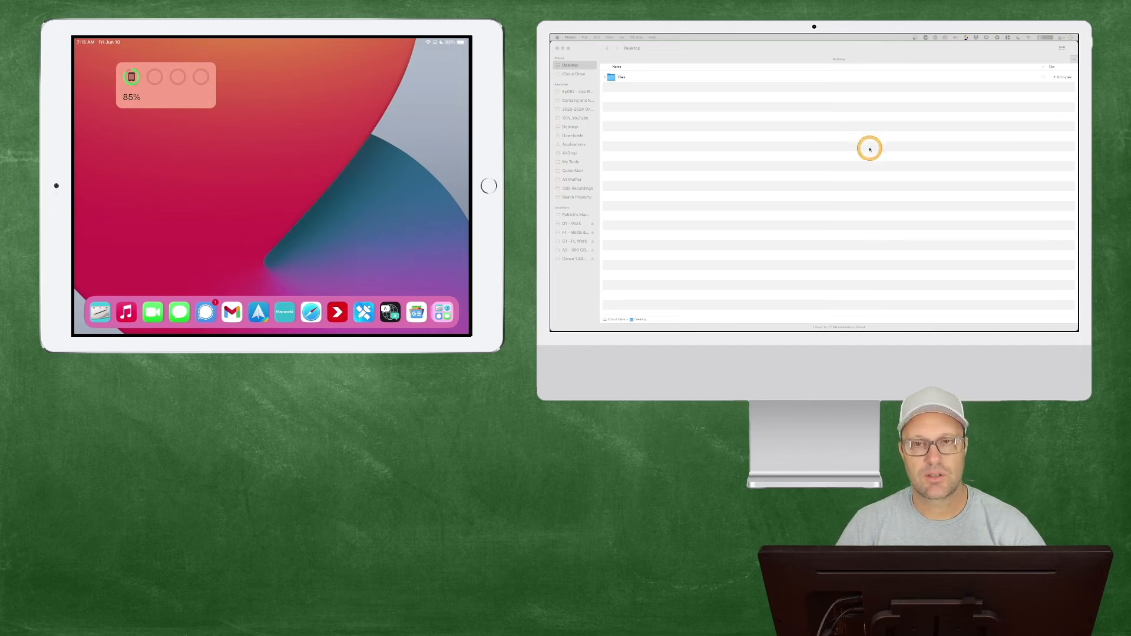
mouse_move(740, 143)
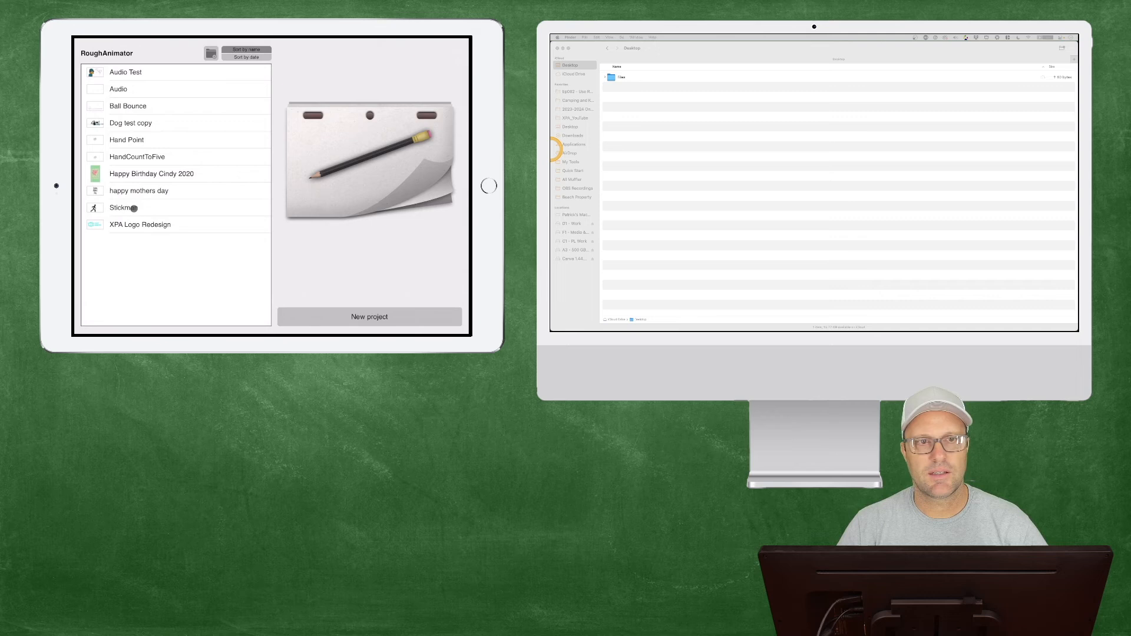
Open the Stickman project from RoughAnimator's project list on the iPad.
click(135, 207)
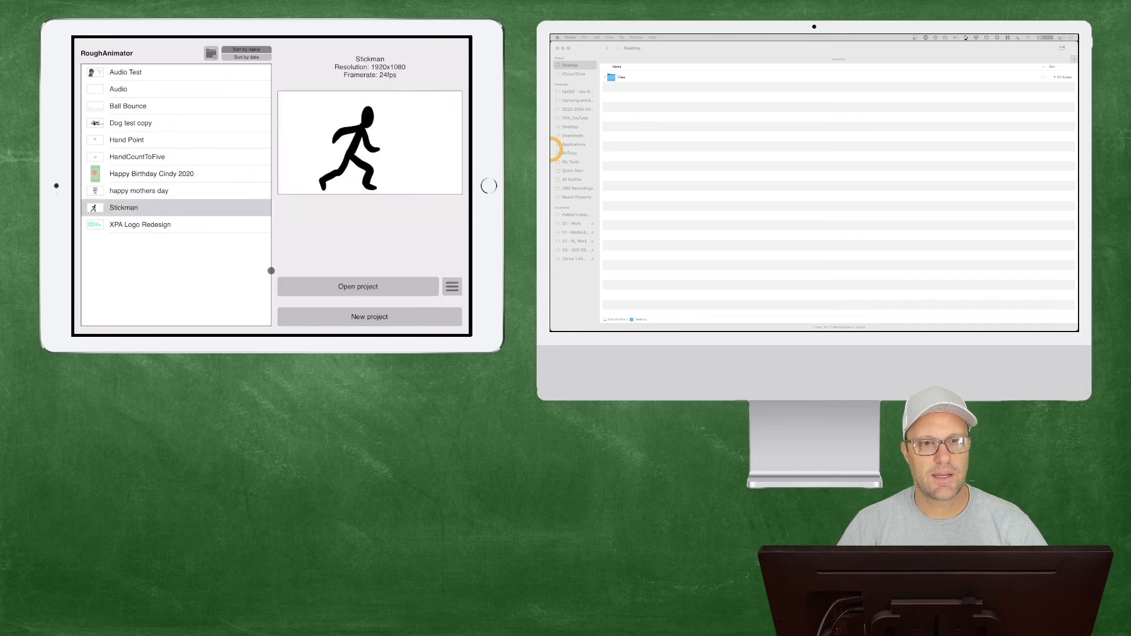
click(357, 286)
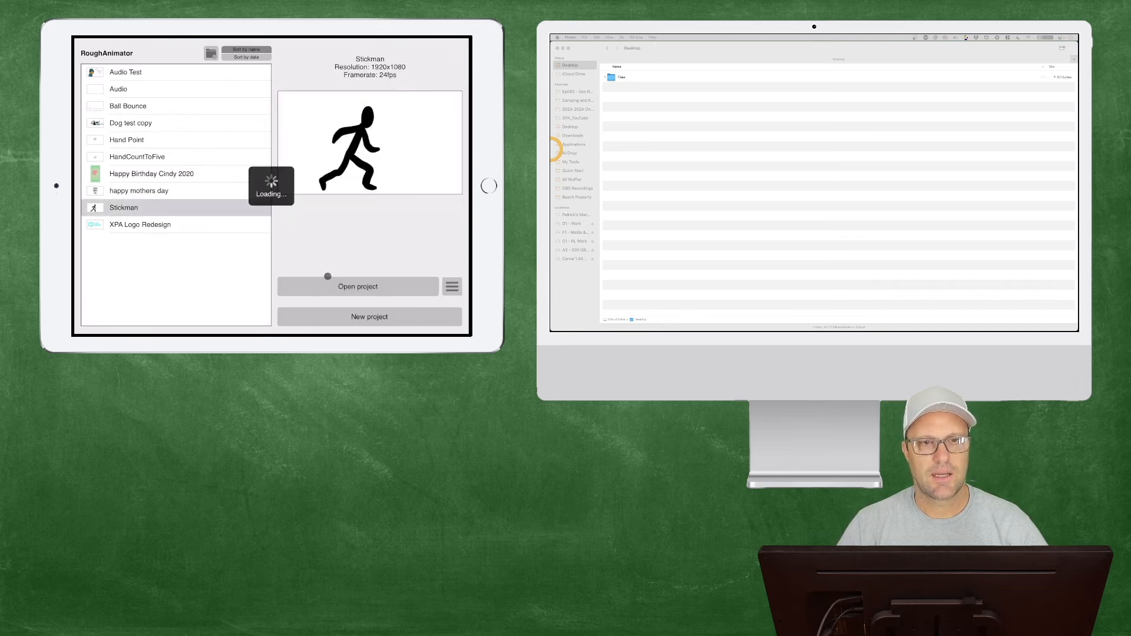
click(357, 286)
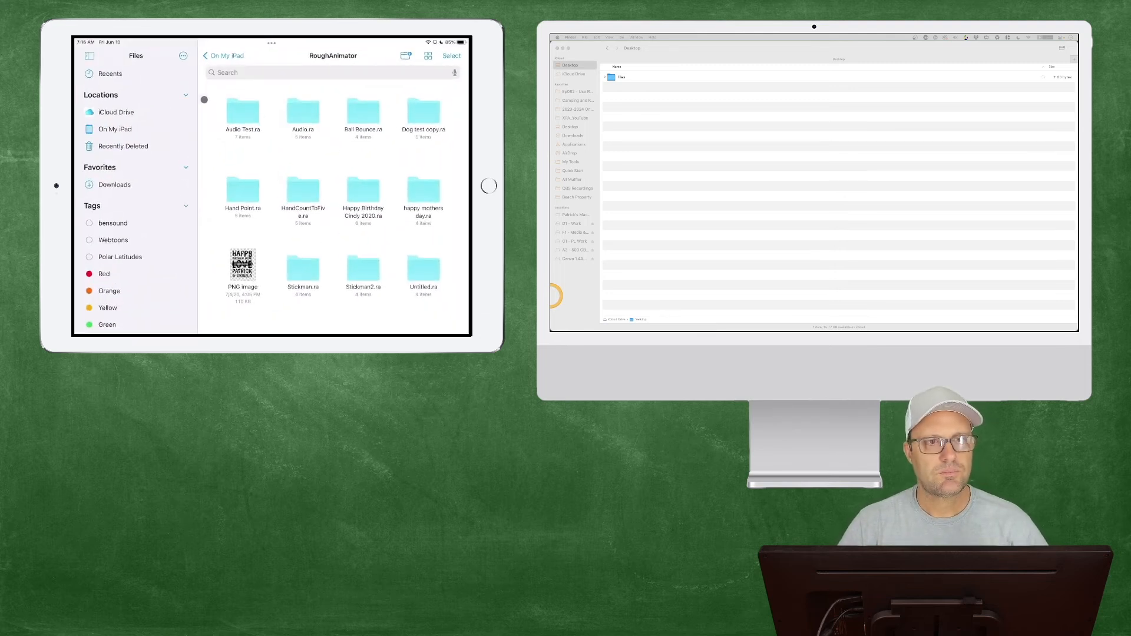
Browse to On My iPad > RoughAnimator and peek inside the Stickman.ra project.
click(115, 130)
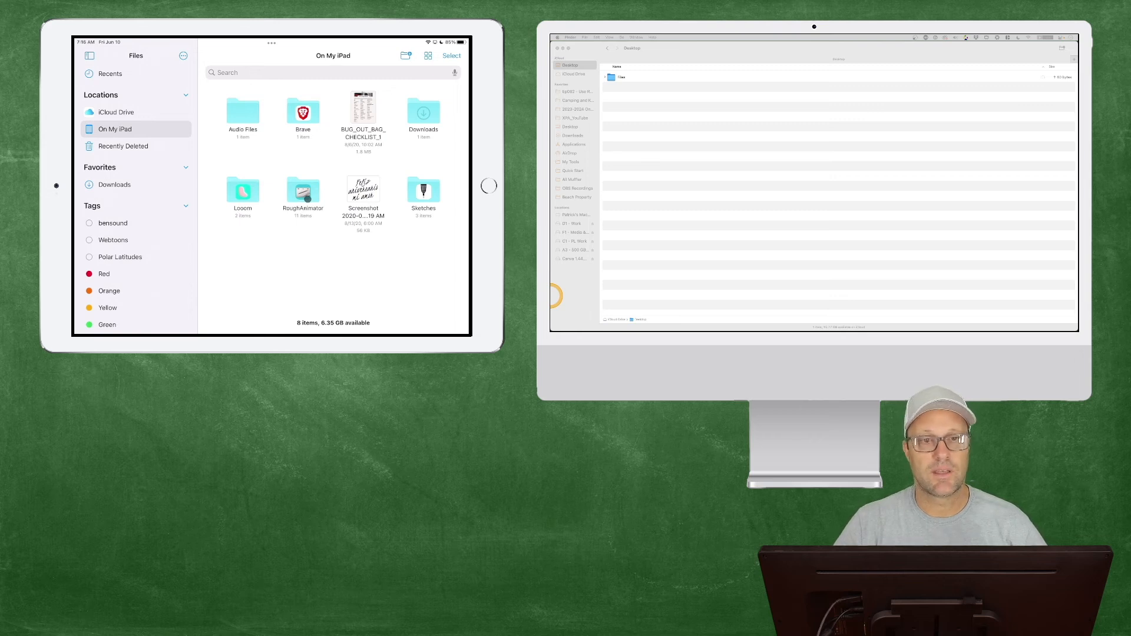
double_click(302, 191)
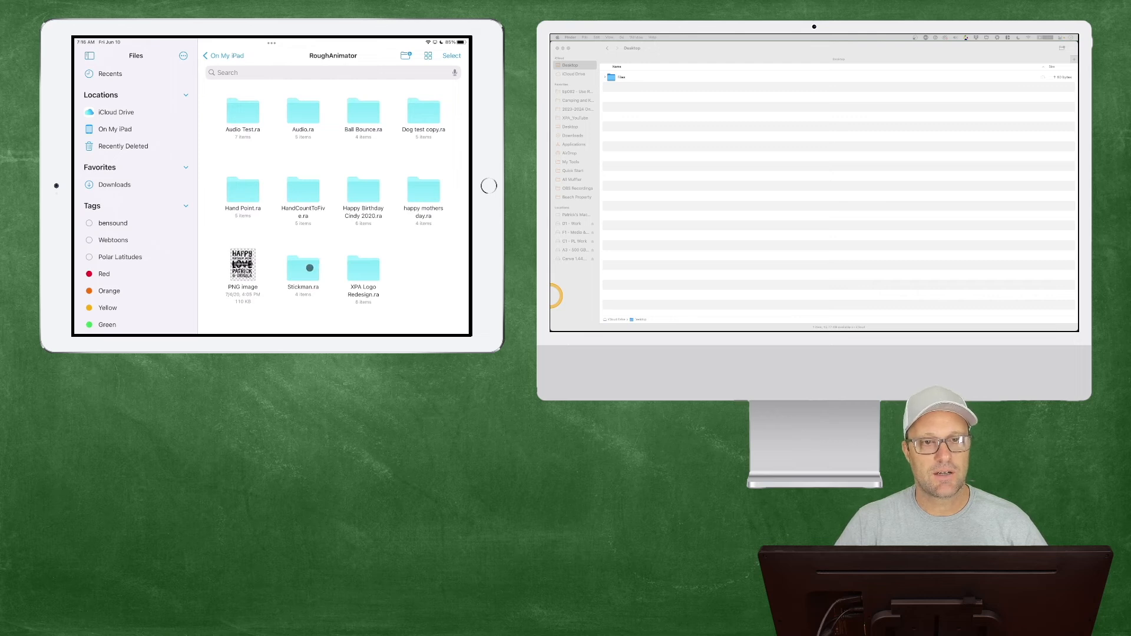
double_click(302, 268)
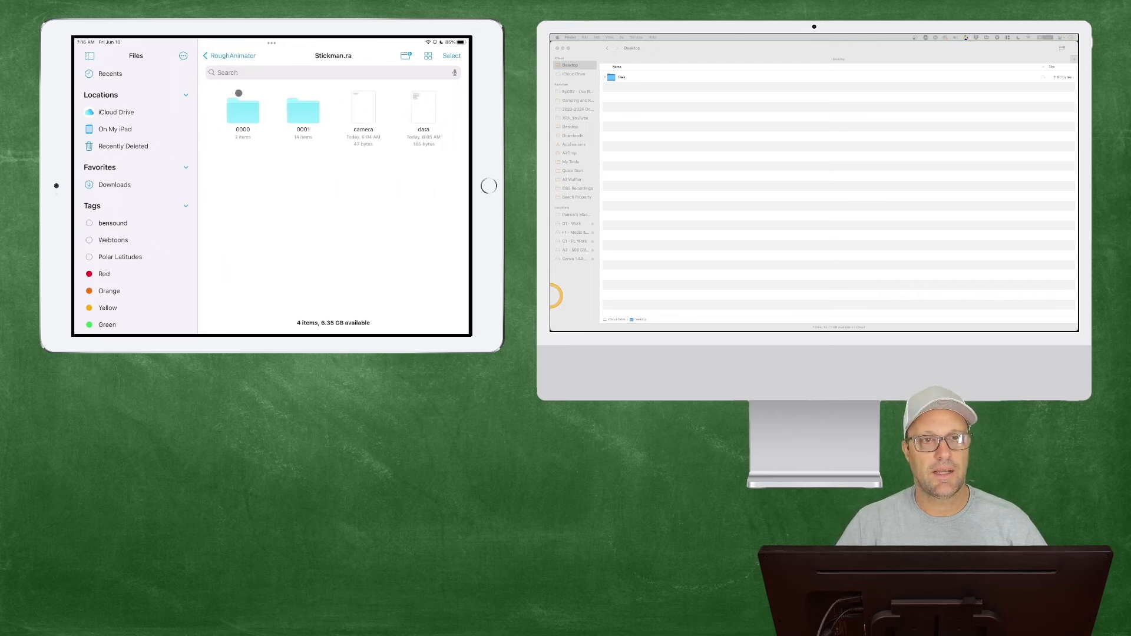
click(228, 55)
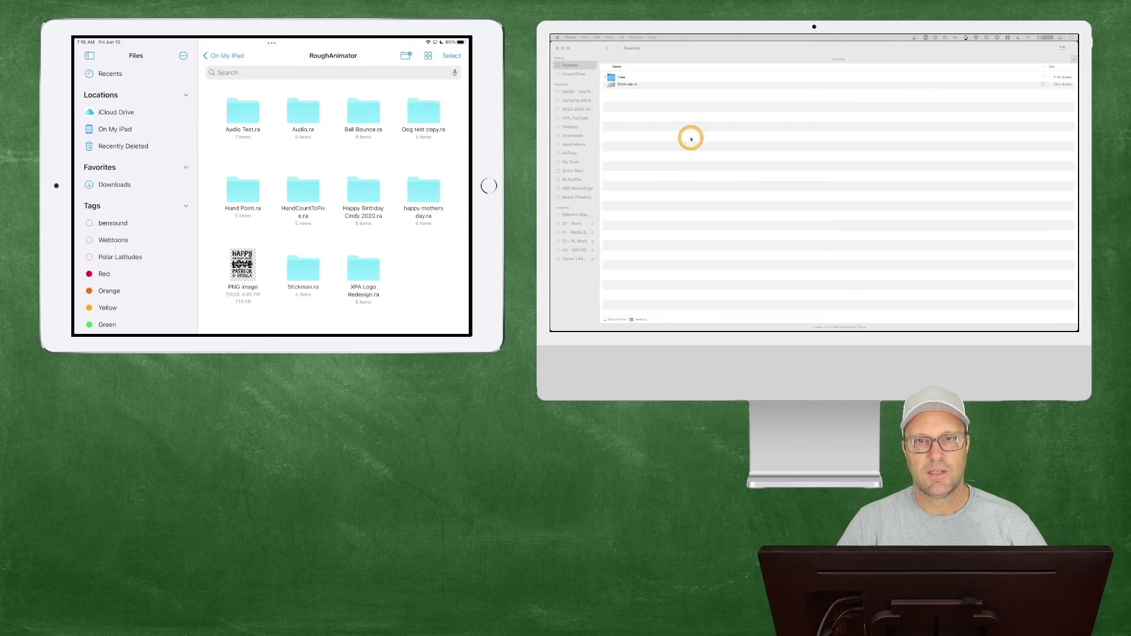
Drop Stickman.ra onto the Mac Desktop and select the copied file.
click(627, 87)
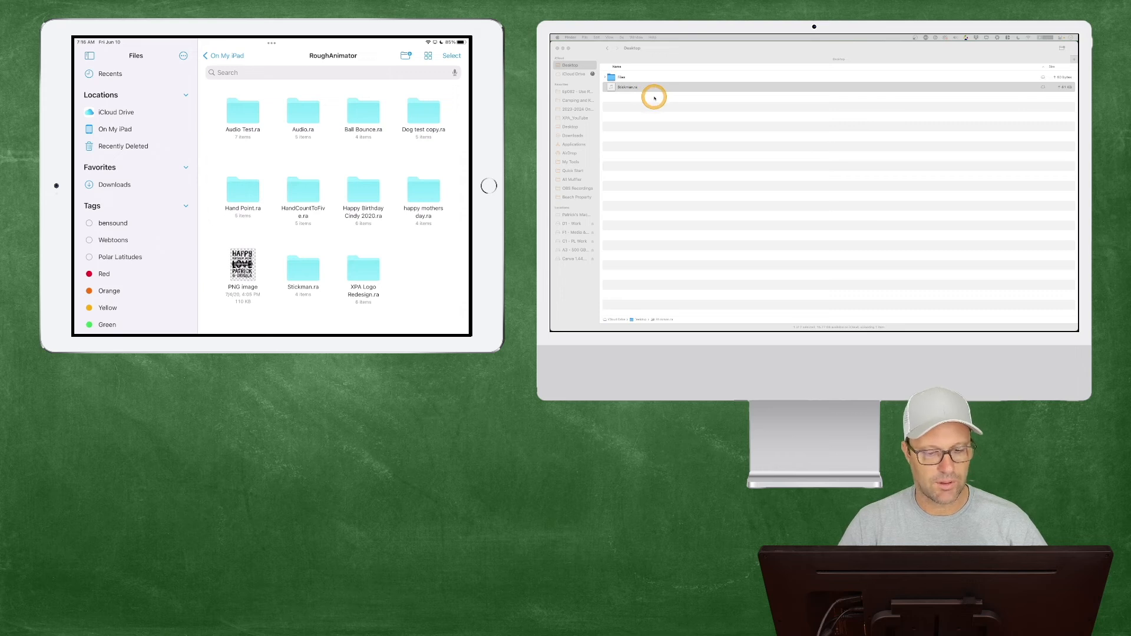
click(626, 87)
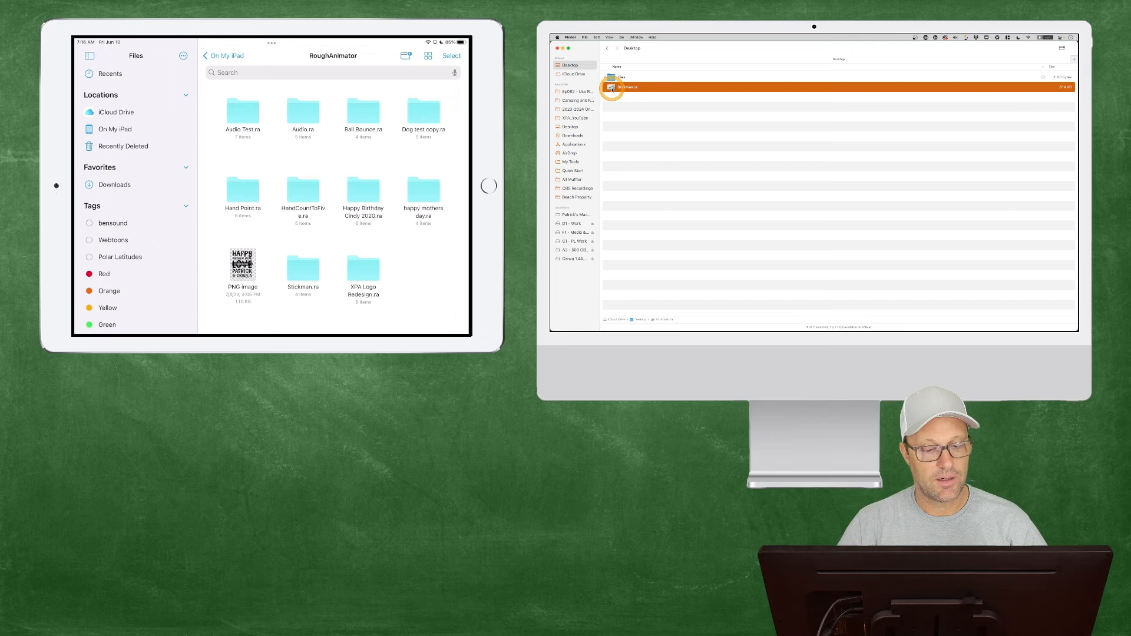
Open Stickman.ra on the Mac and draw a blue ground line under the stickman.
double_click(625, 87)
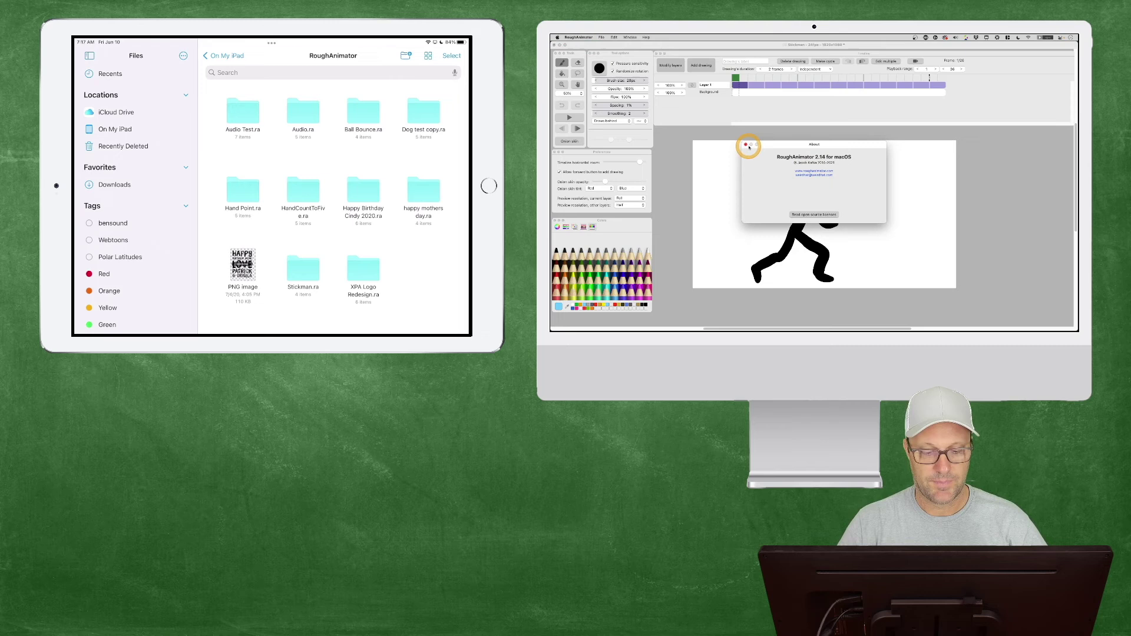
click(748, 146)
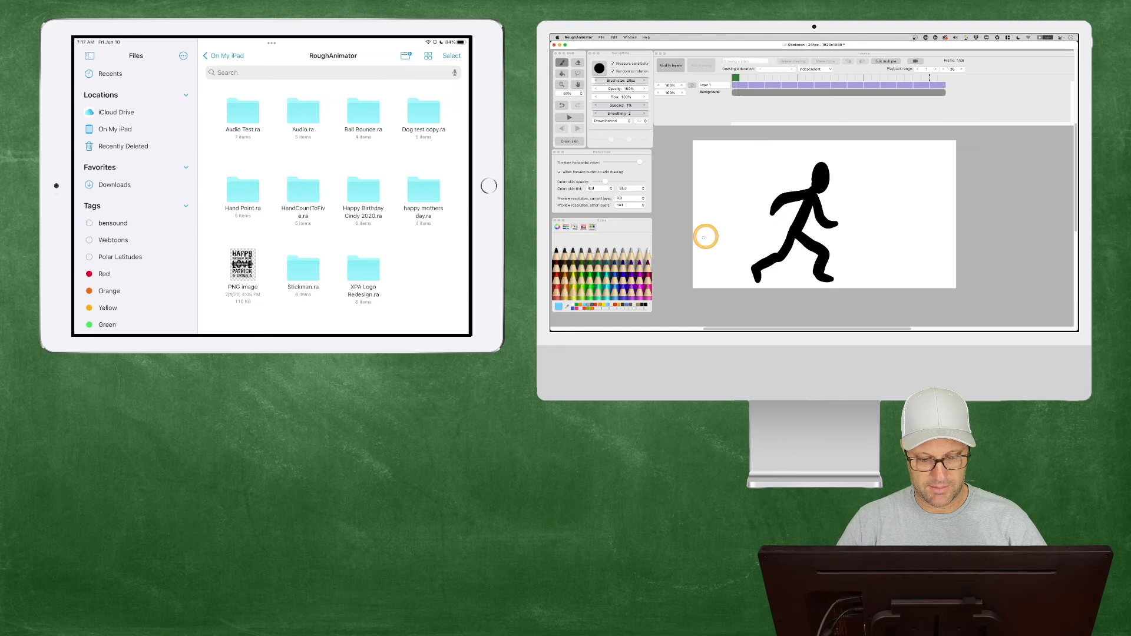
drag(703, 235, 928, 252)
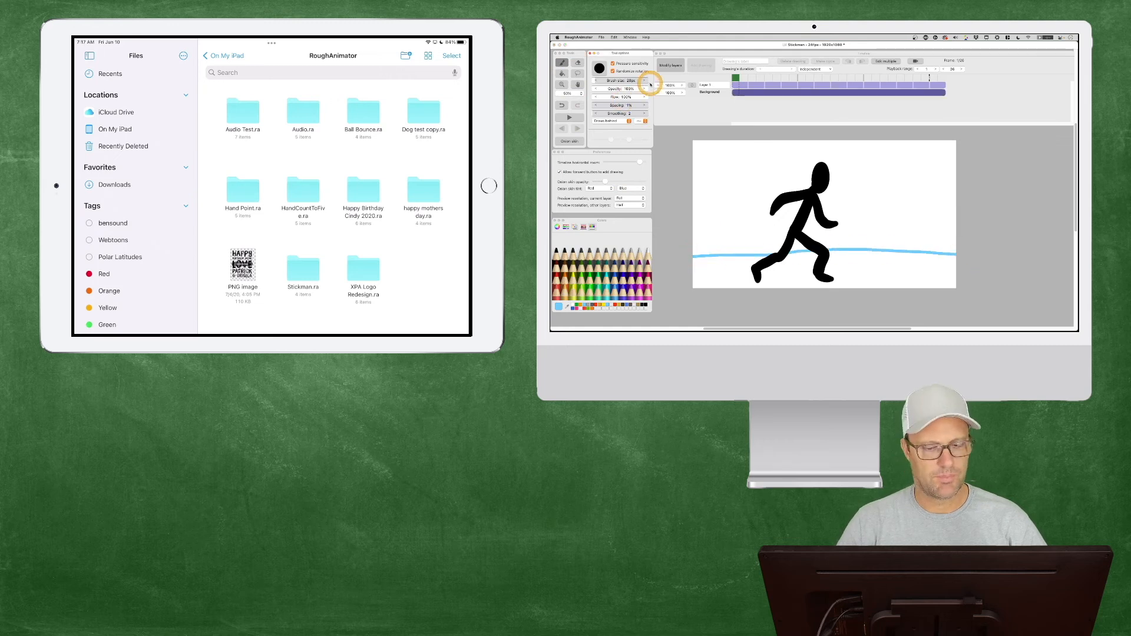
Save the project as Stickman2 on the Desktop and quit RoughAnimator.
click(600, 37)
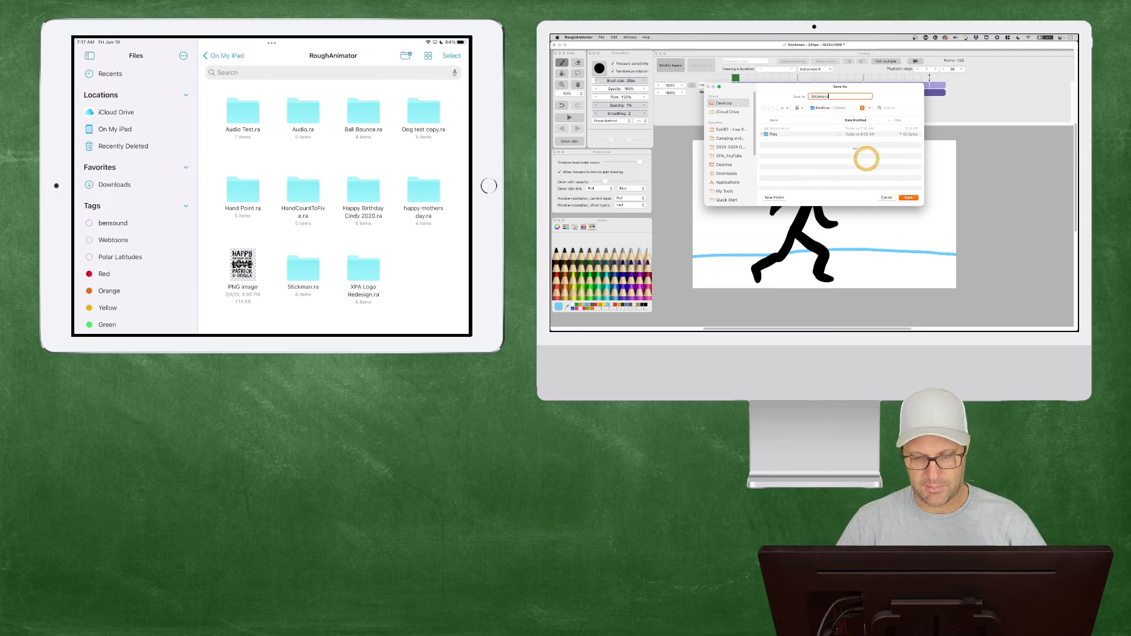
click(908, 198)
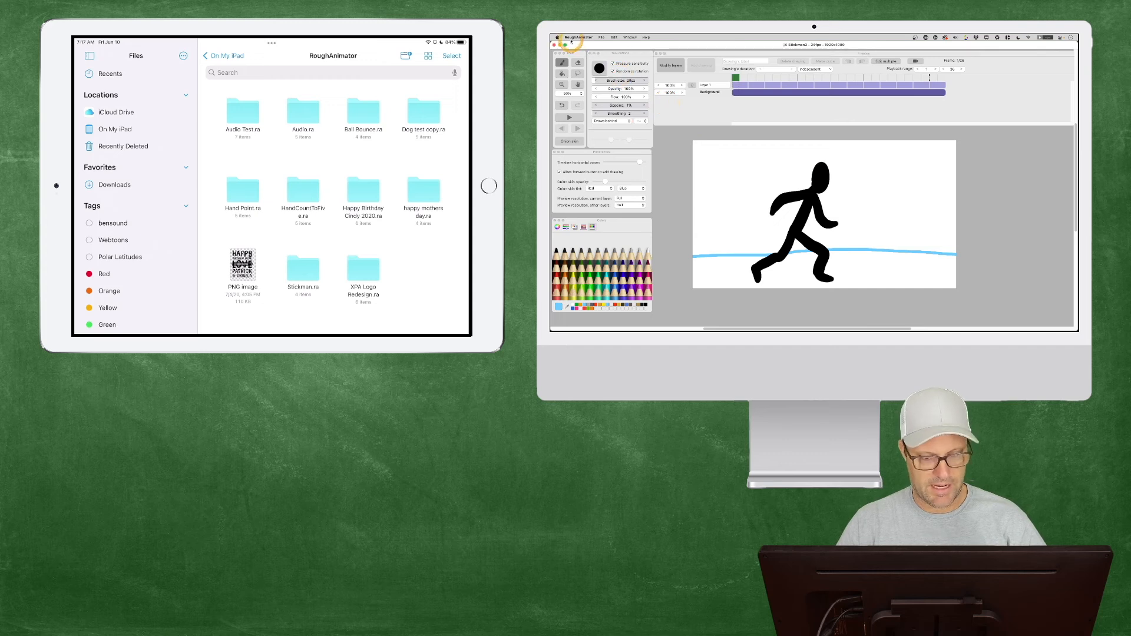
click(577, 37)
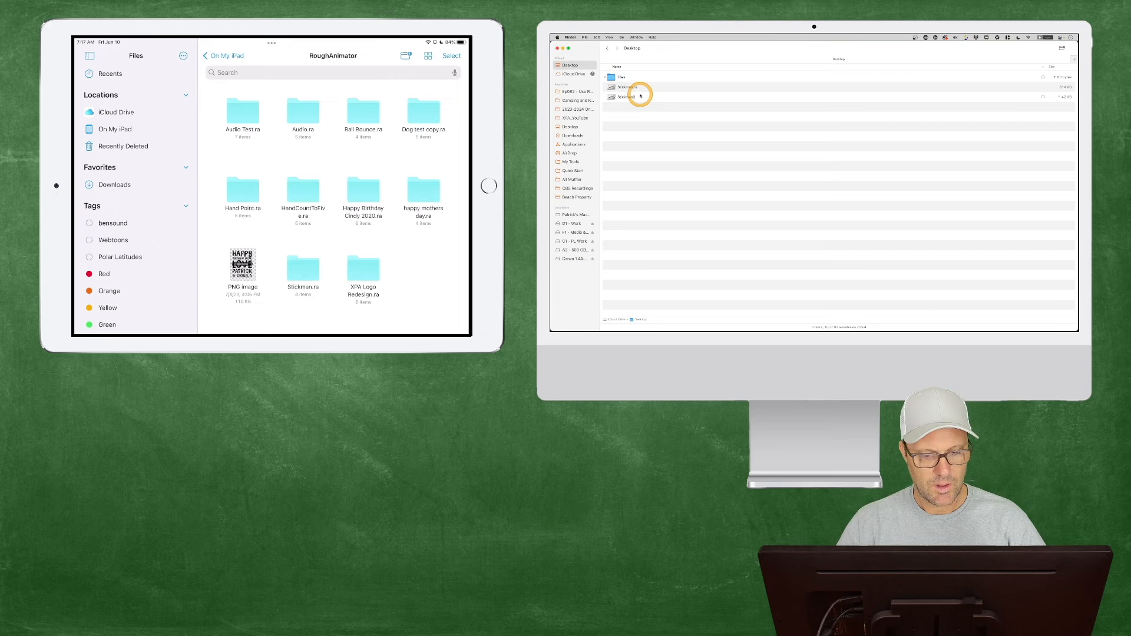
Drag Stickman2 into the iPad's RoughAnimator folder and check it appears there.
click(627, 96)
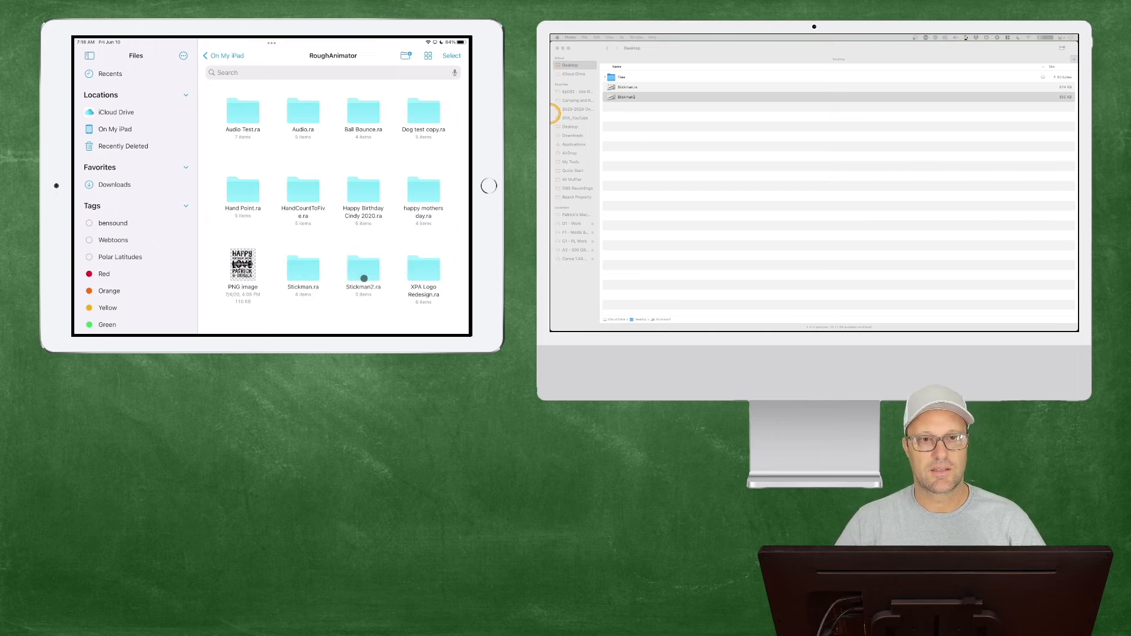
double_click(363, 268)
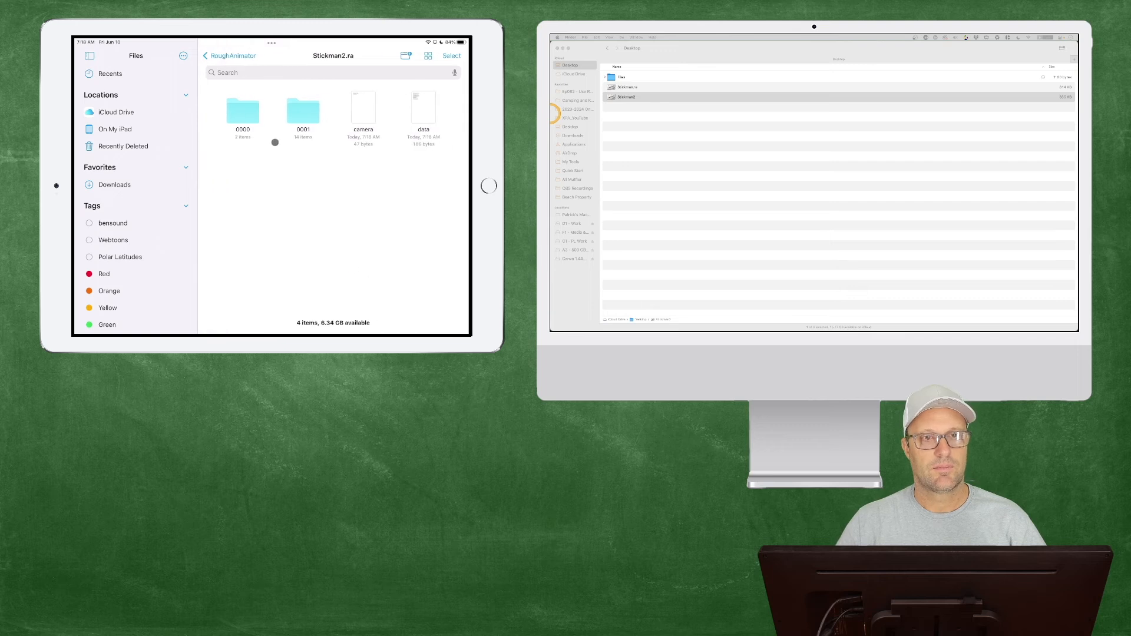
click(224, 56)
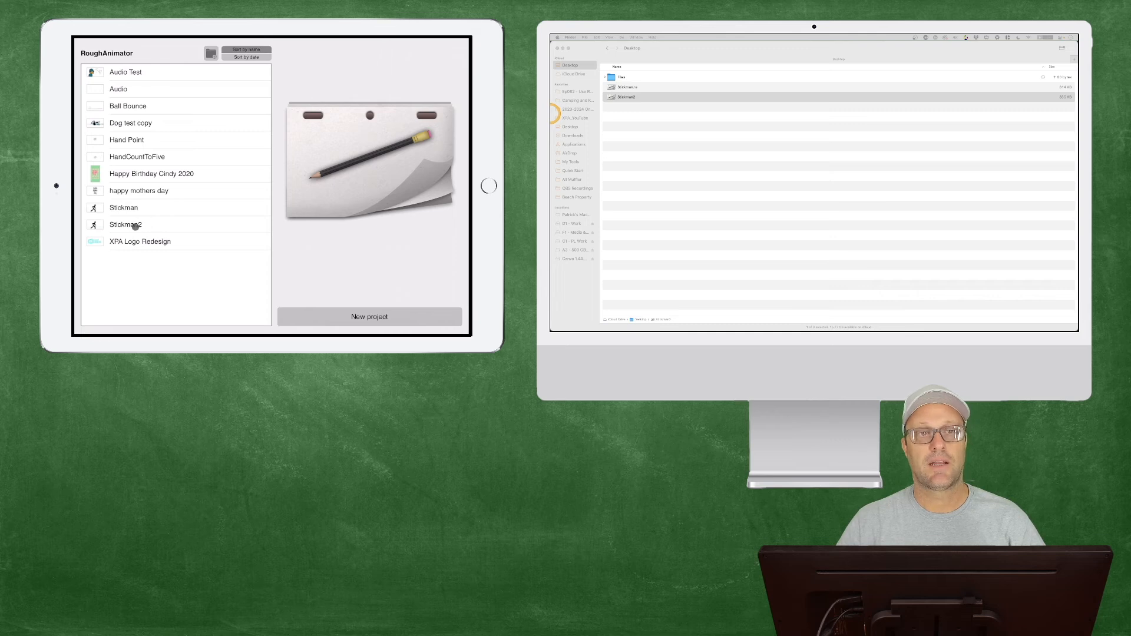
click(125, 224)
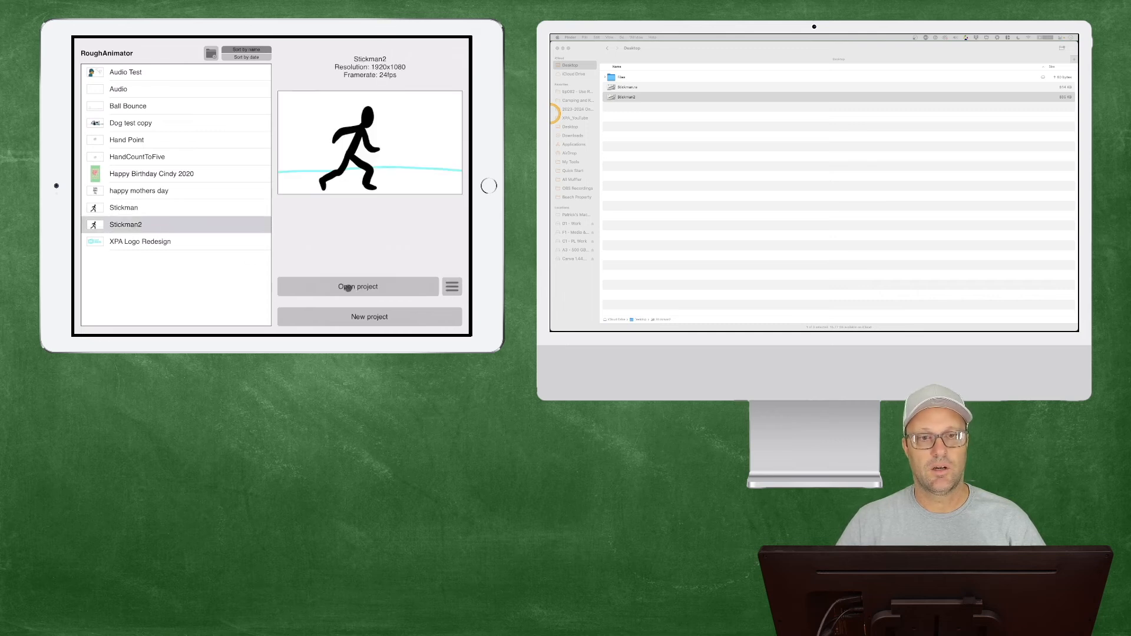
click(357, 287)
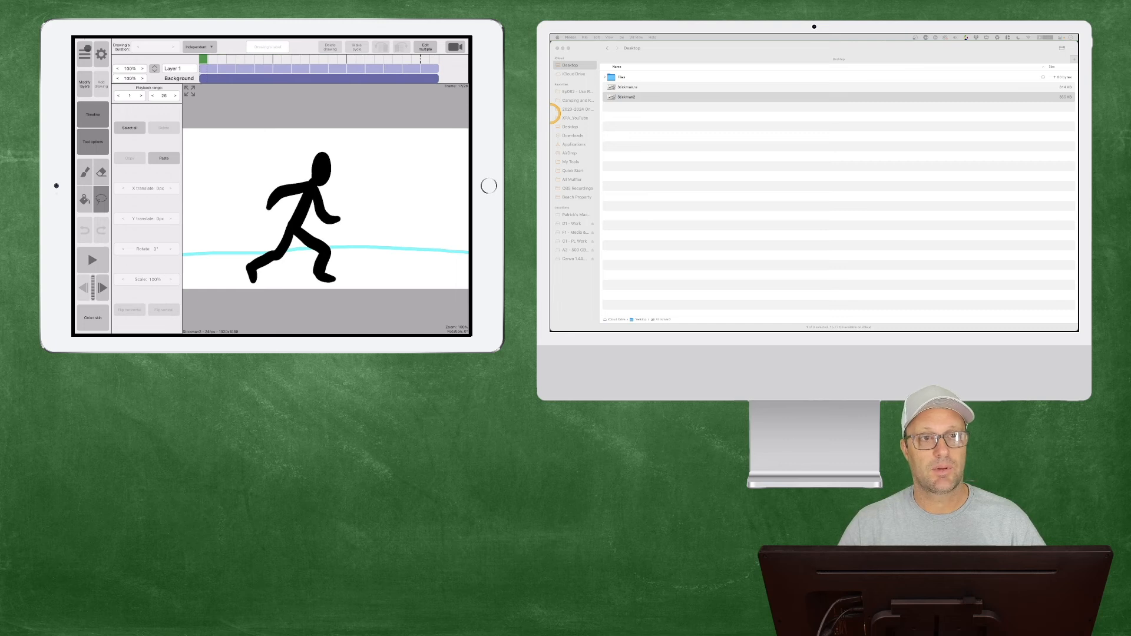
click(84, 53)
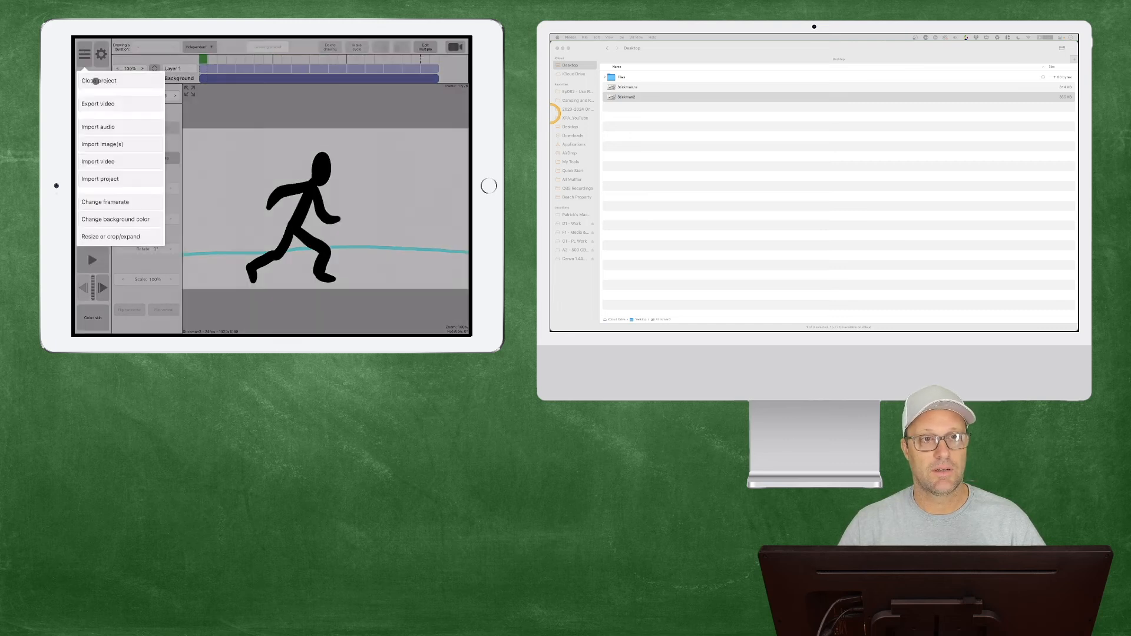
click(96, 80)
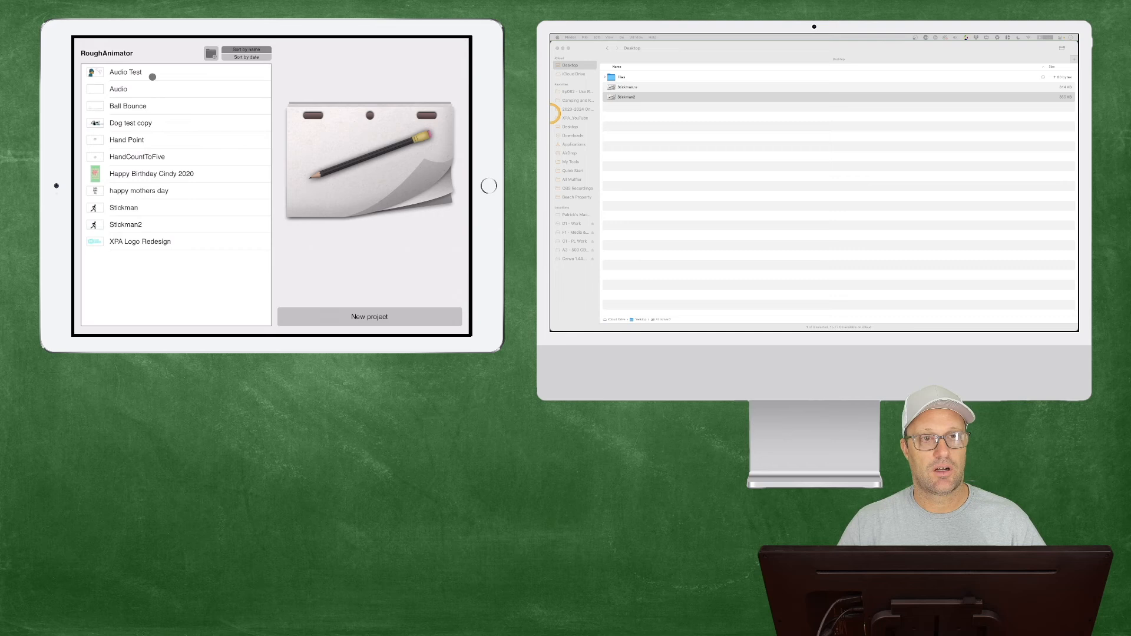
mouse_move(173, 245)
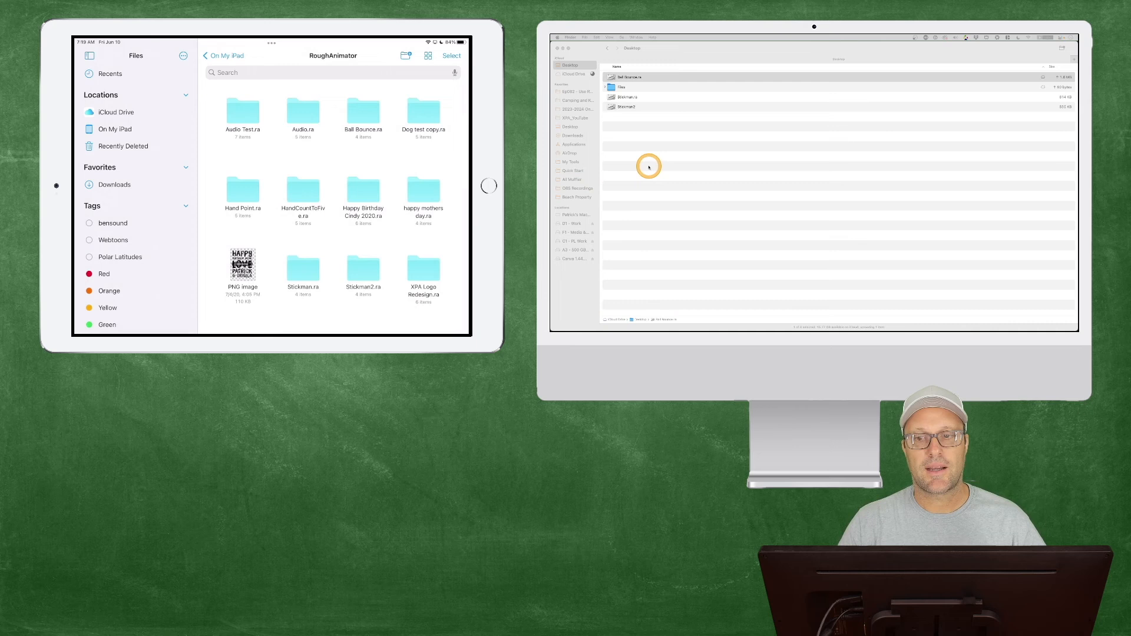
Select the copied Ball Bounce.ra on the Desktop and open it in RoughAnimator.
click(632, 77)
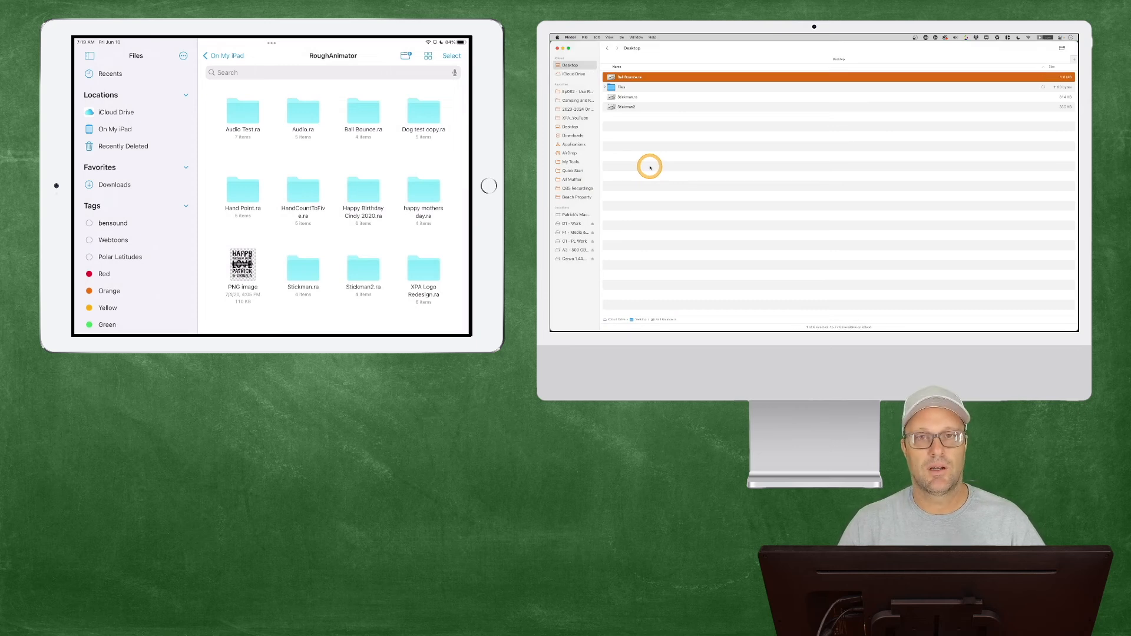
mouse_move(654, 169)
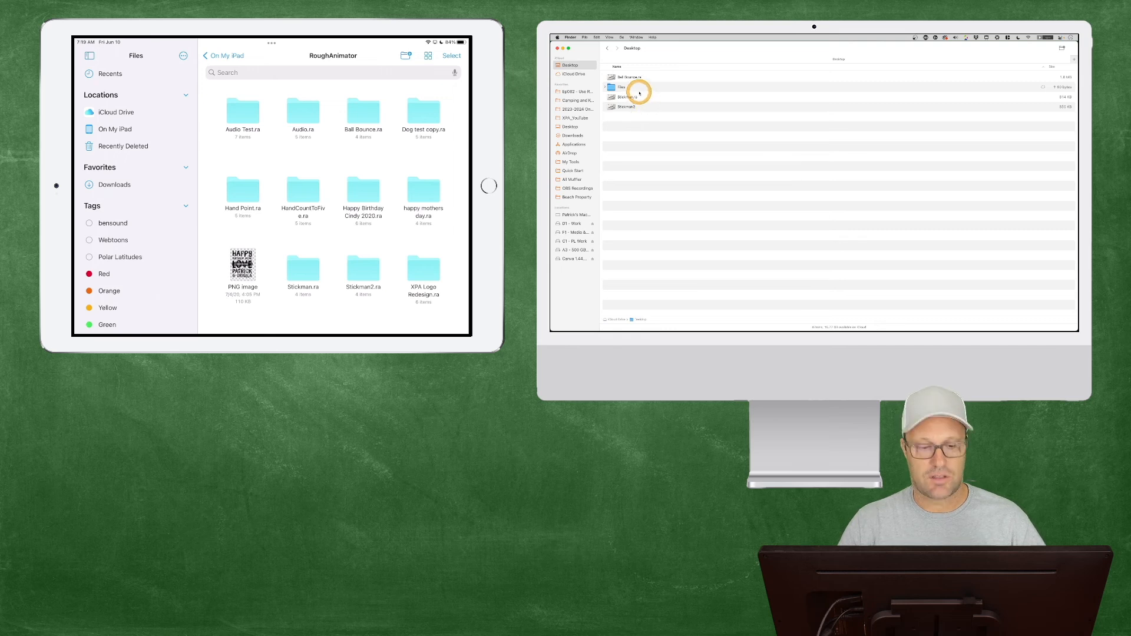
double_click(624, 97)
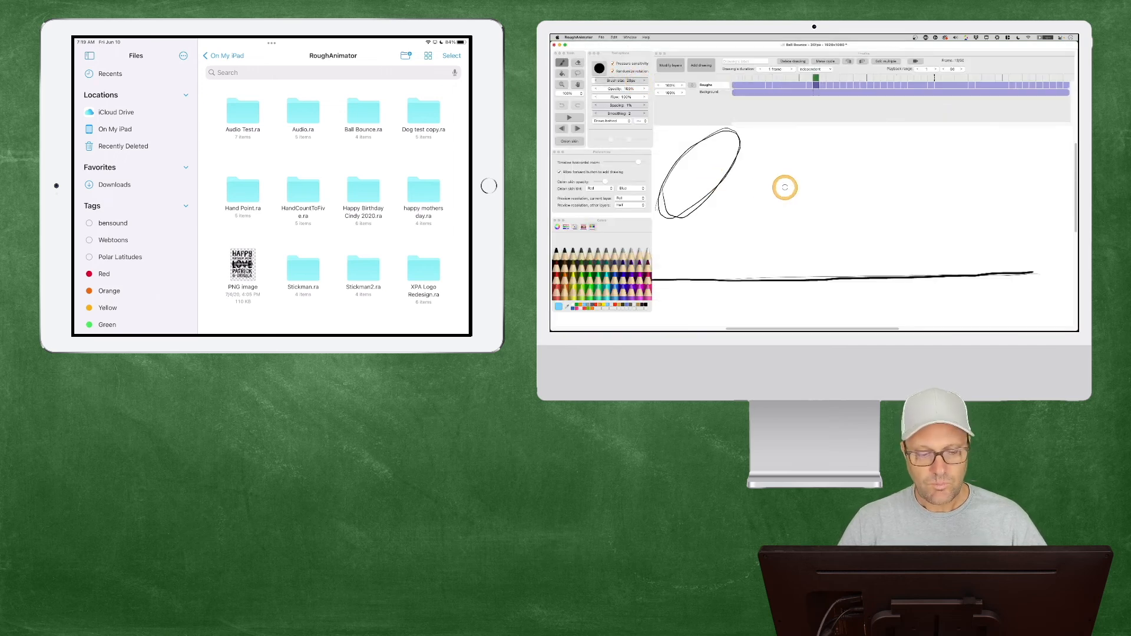